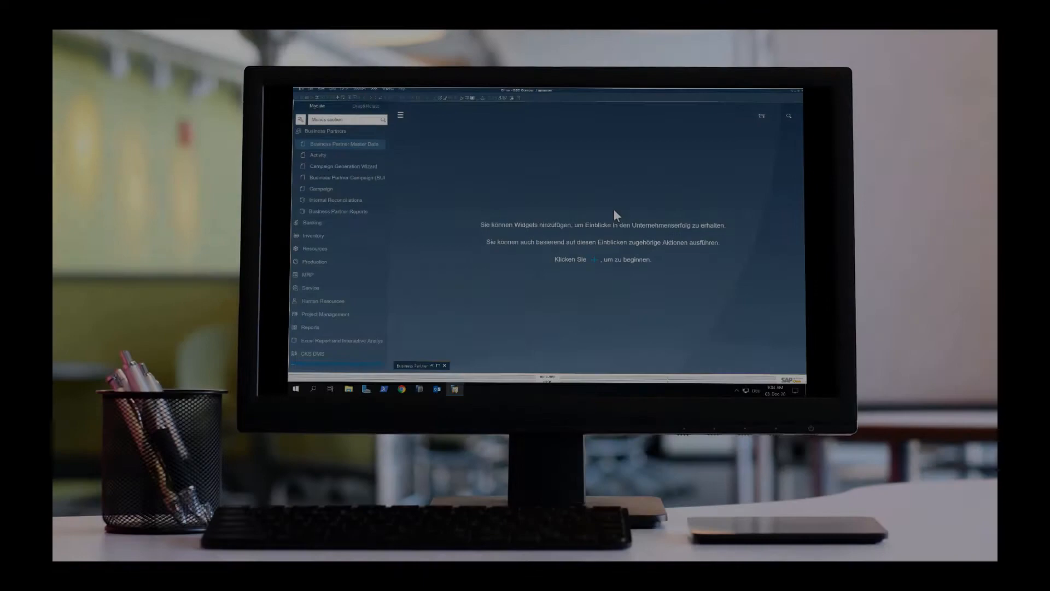
pyautogui.moveTo(468, 347)
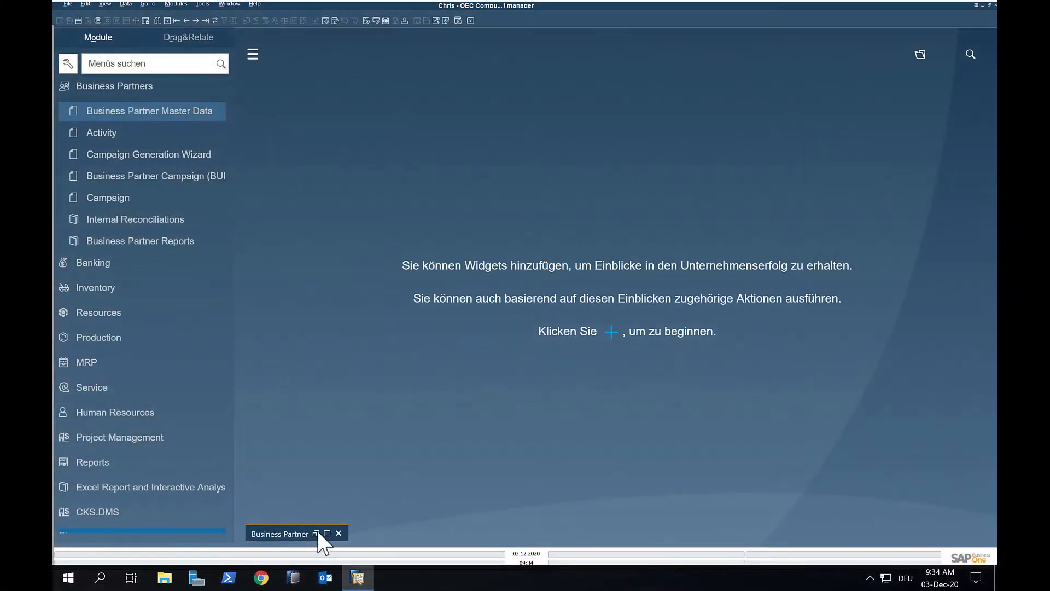
# Restore the minimized PC Welt GmbH & Co.KG business partner record with its CKS.DMS fields
pyautogui.click(326, 534)
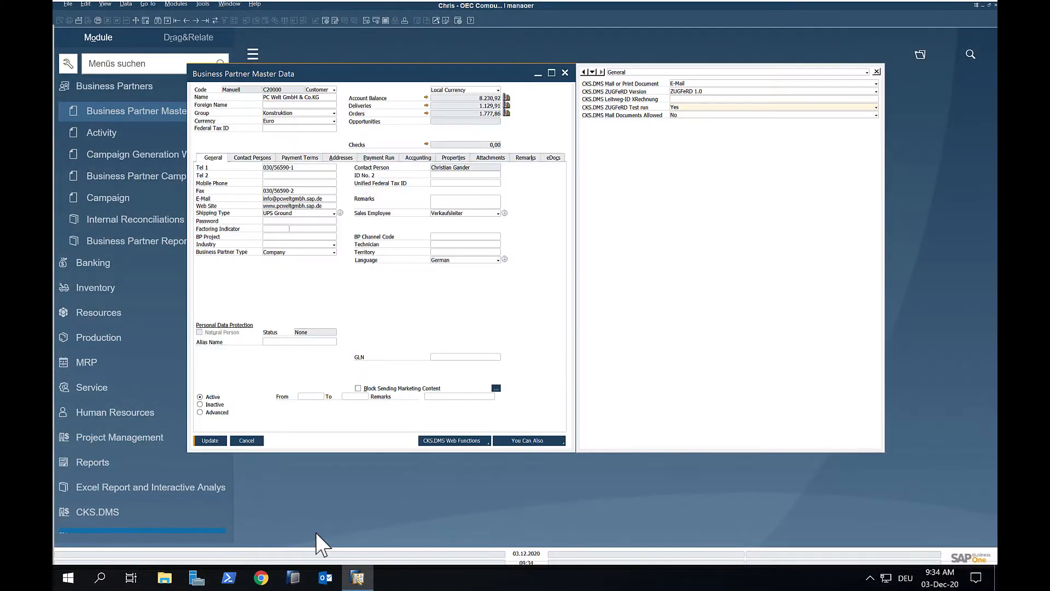
pyautogui.moveTo(717, 184)
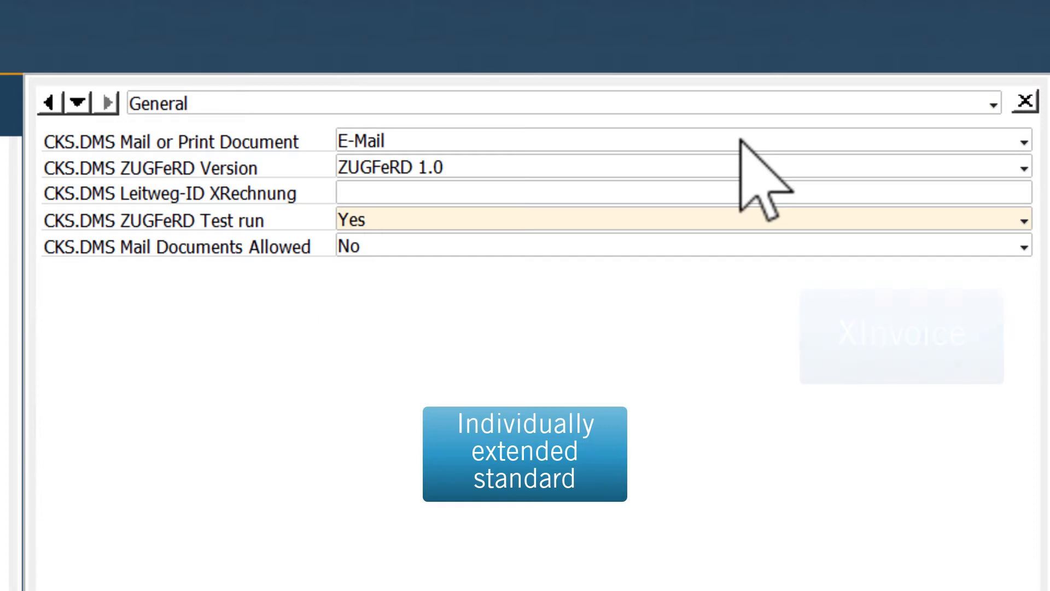
# Set document delivery to E-Mail and Print and the e-invoice format to XRechnung 1.2.2
pyautogui.click(1037, 141)
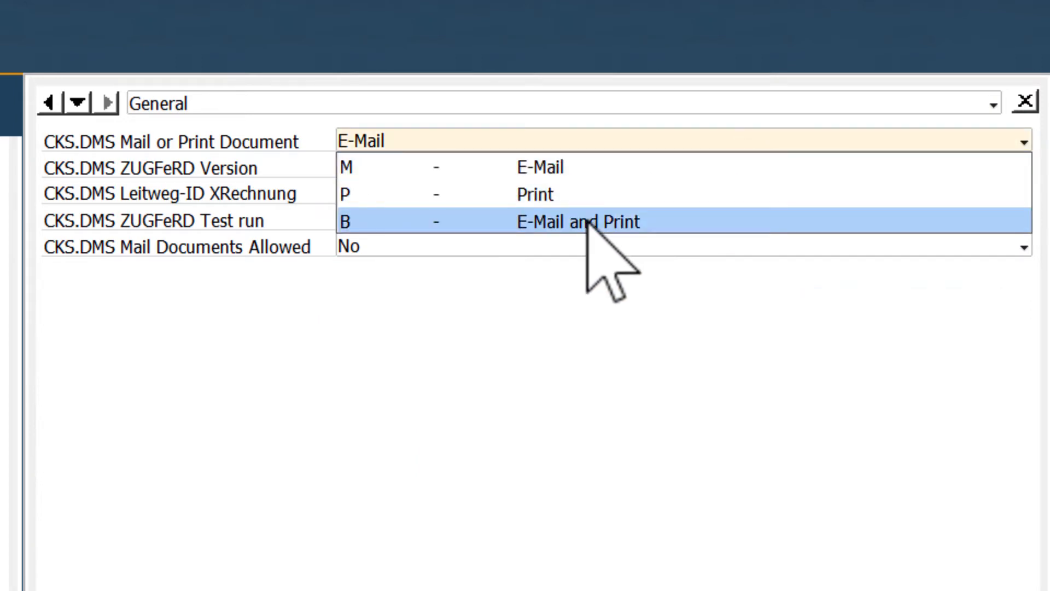
pyautogui.click(579, 222)
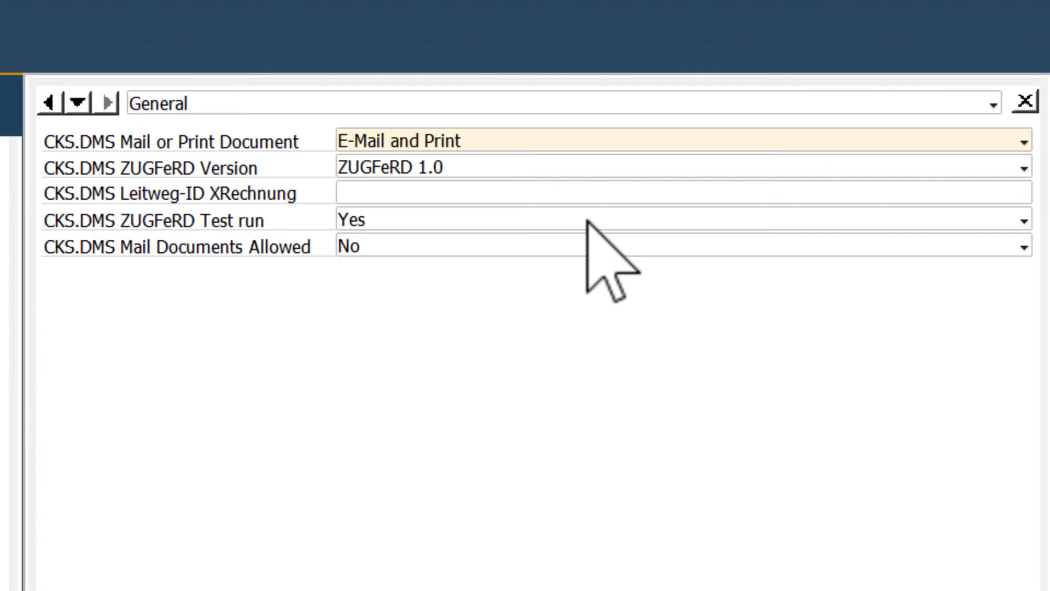
pyautogui.moveTo(623, 187)
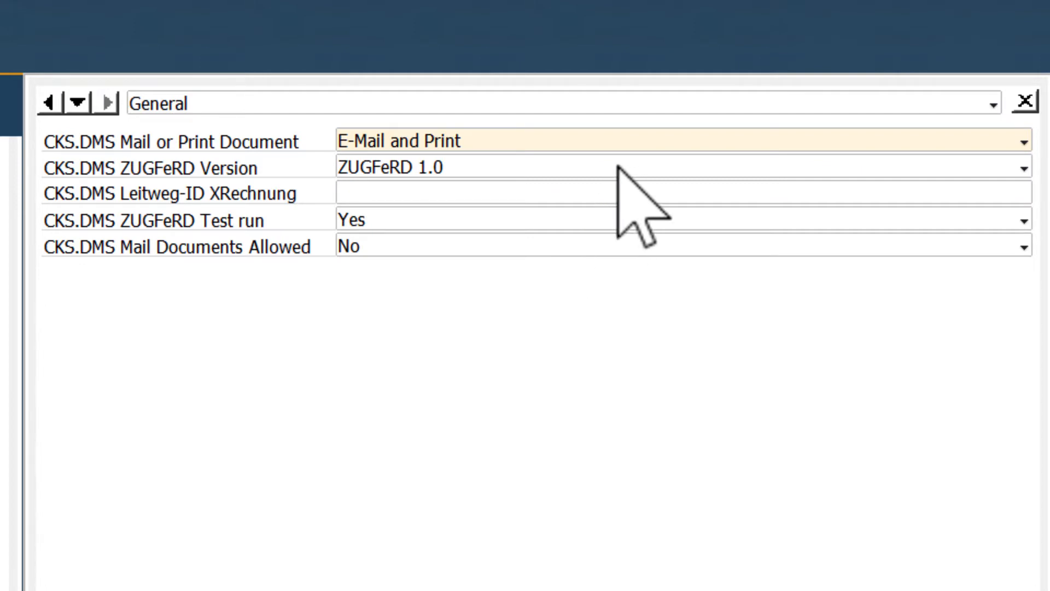
pyautogui.click(1037, 166)
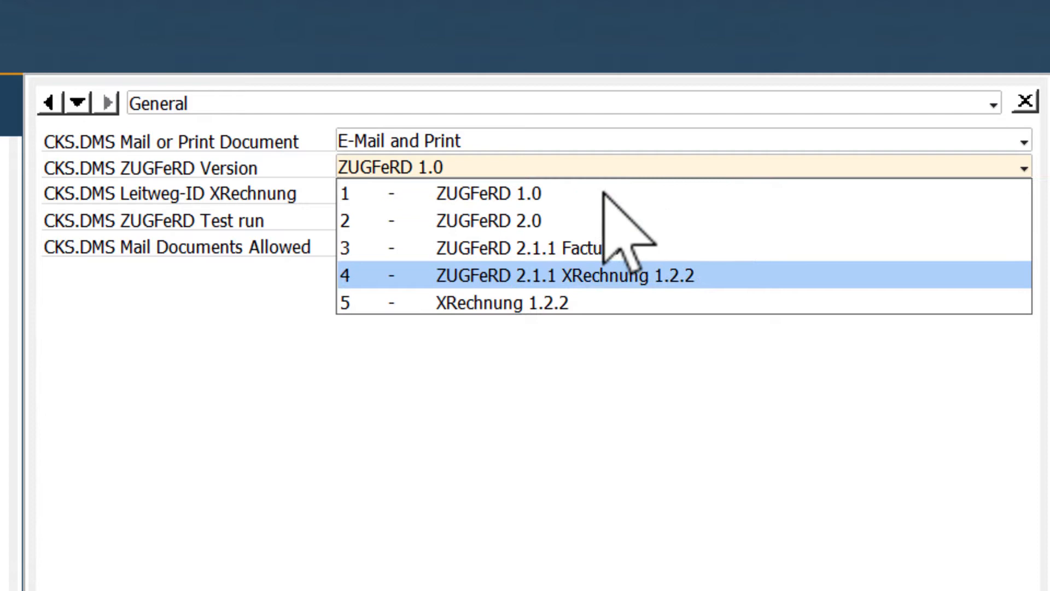
pyautogui.click(498, 303)
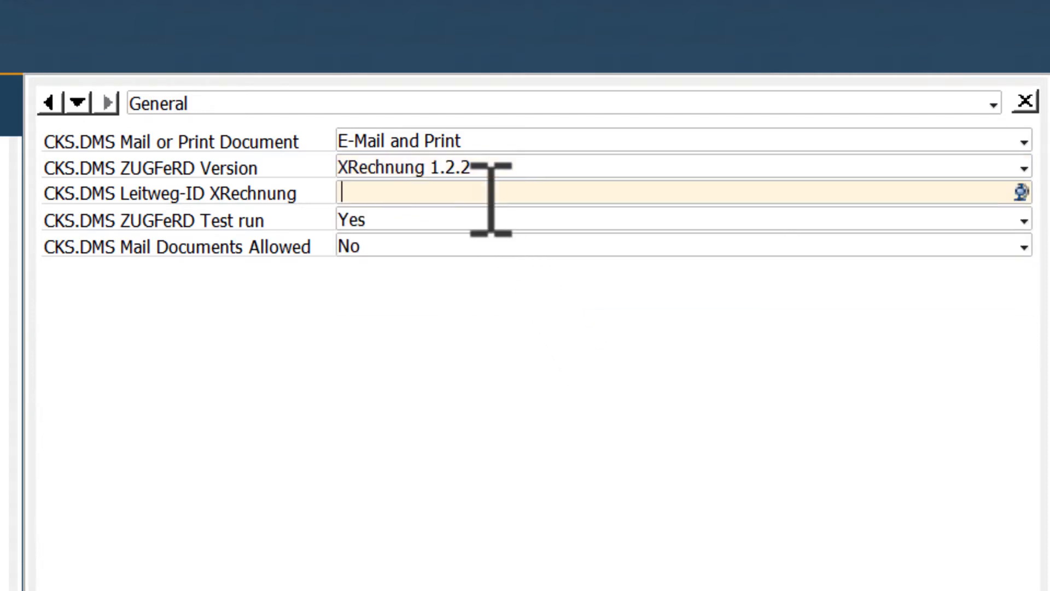
pyautogui.write('04011000-1234512345-35')
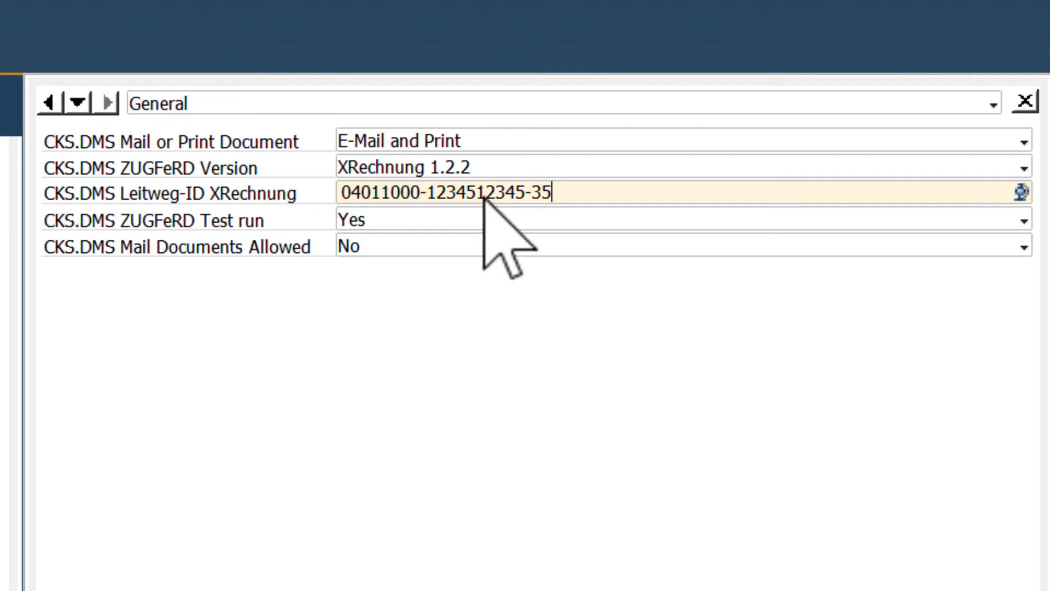
pyautogui.click(1036, 246)
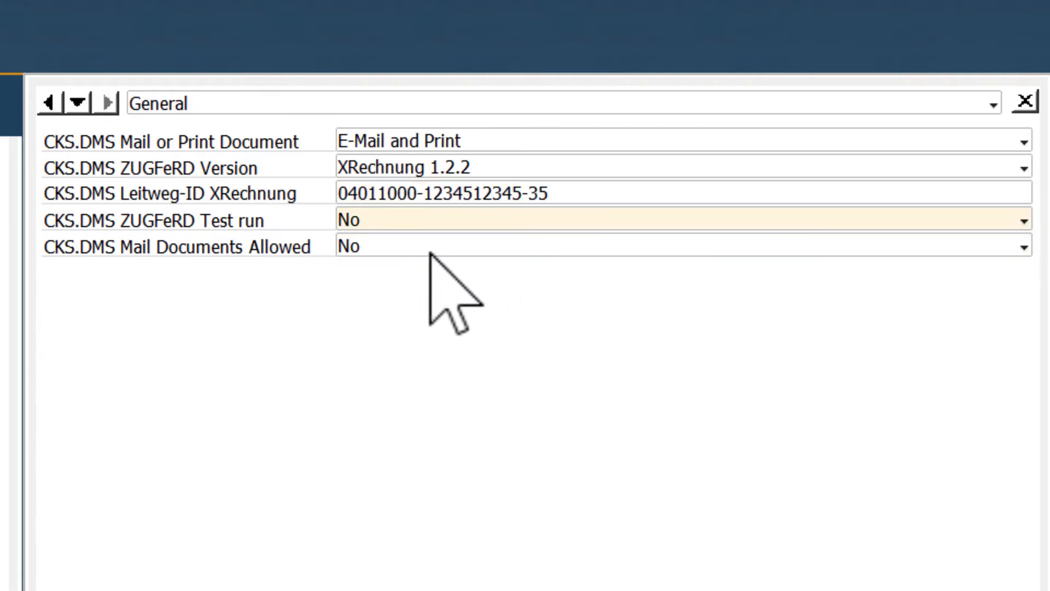
pyautogui.click(1037, 248)
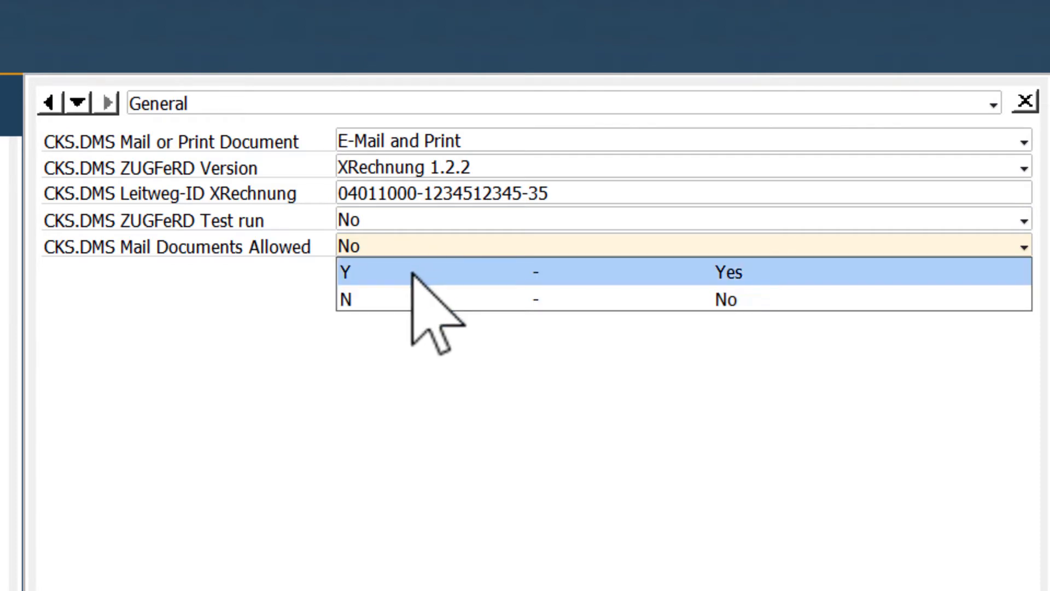
pyautogui.click(726, 273)
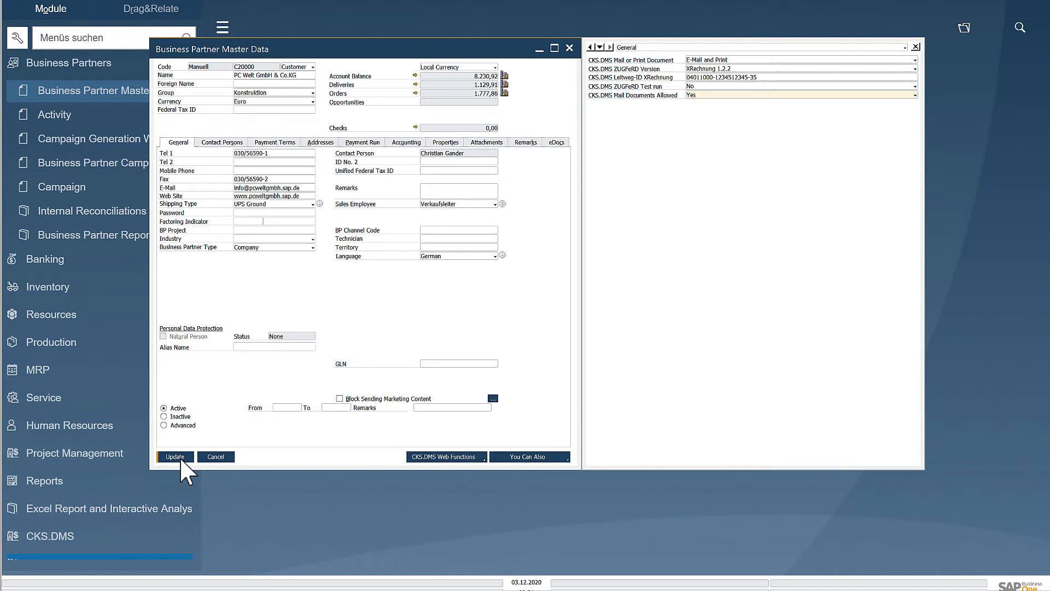
# Update the PC Welt partner record and close the Business Partner Master Data window
pyautogui.click(174, 456)
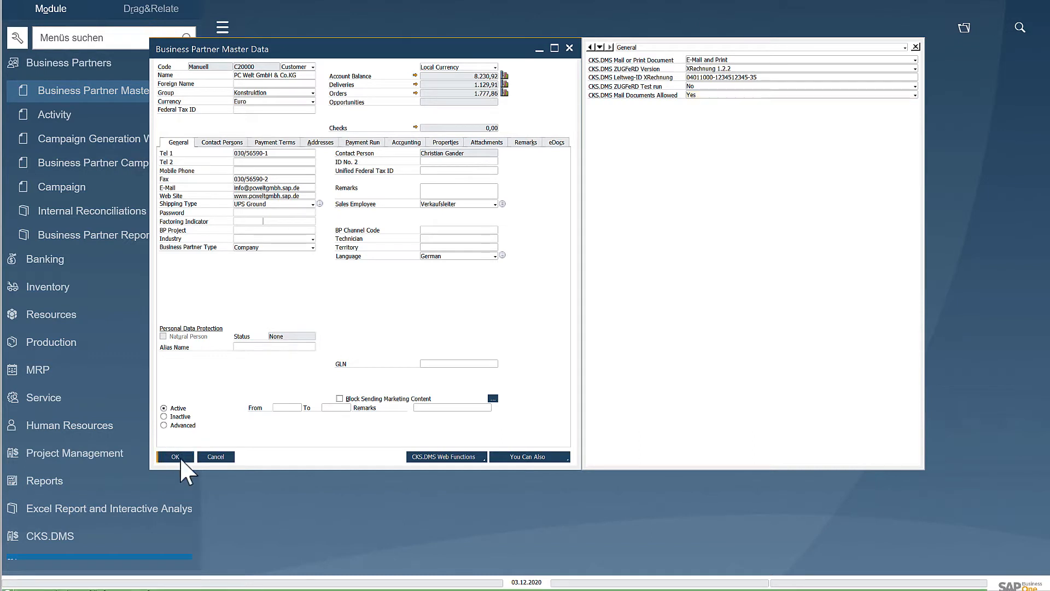
pyautogui.doubleClick(267, 74)
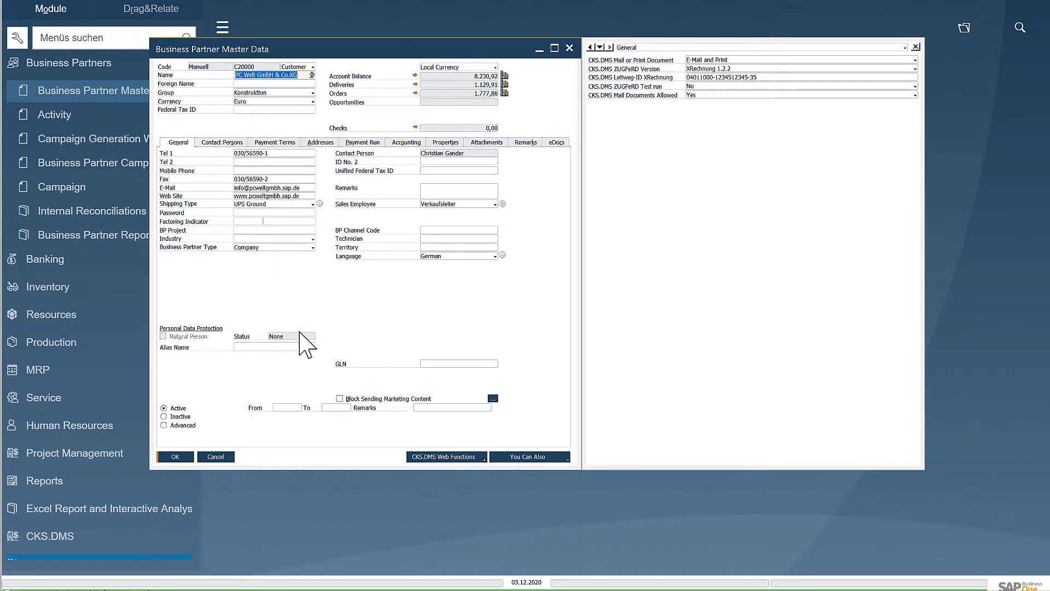
pyautogui.moveTo(572, 60)
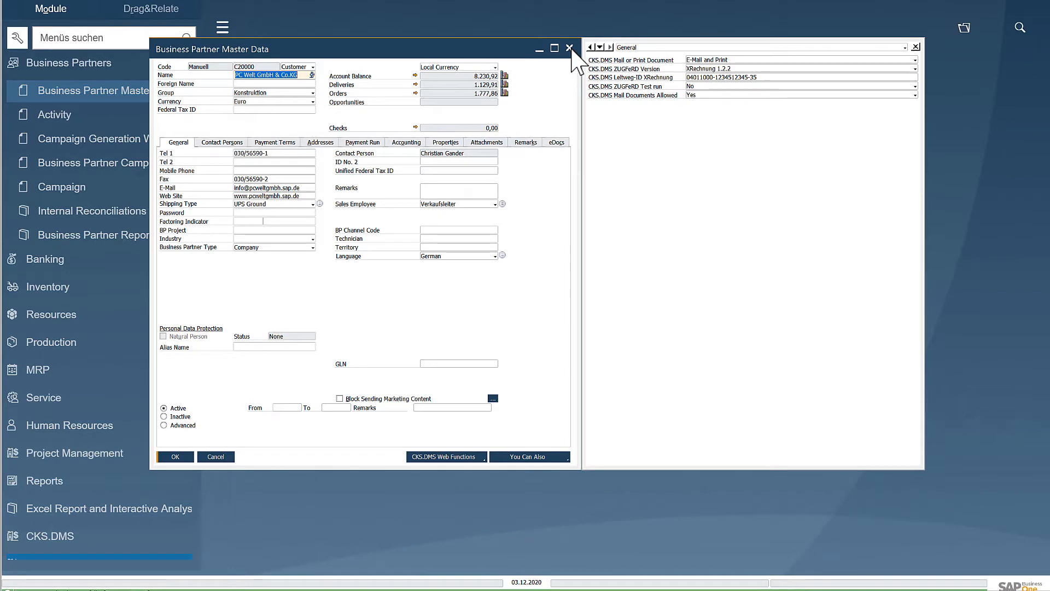
pyautogui.click(569, 48)
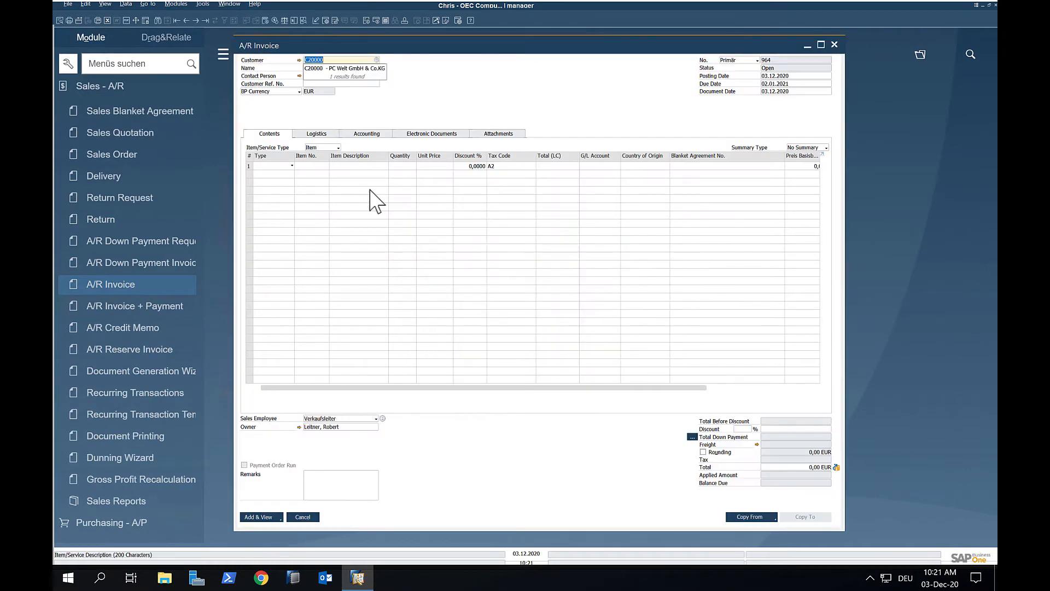
# Add and view the A/R invoice for customer C20000 totalling 228,48 EUR, confirming the prompt
pyautogui.click(260, 516)
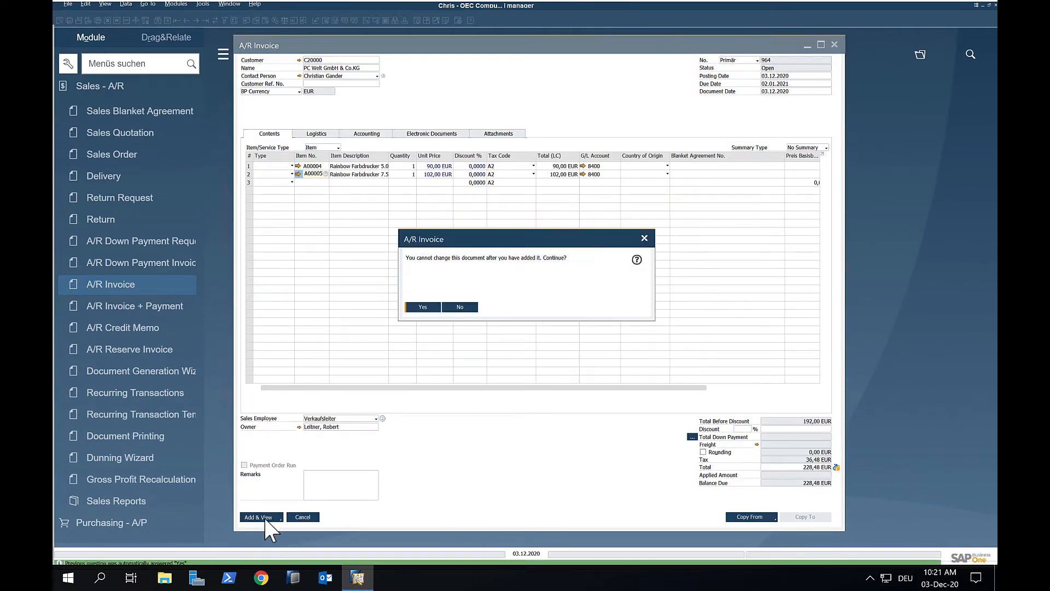
pyautogui.click(422, 307)
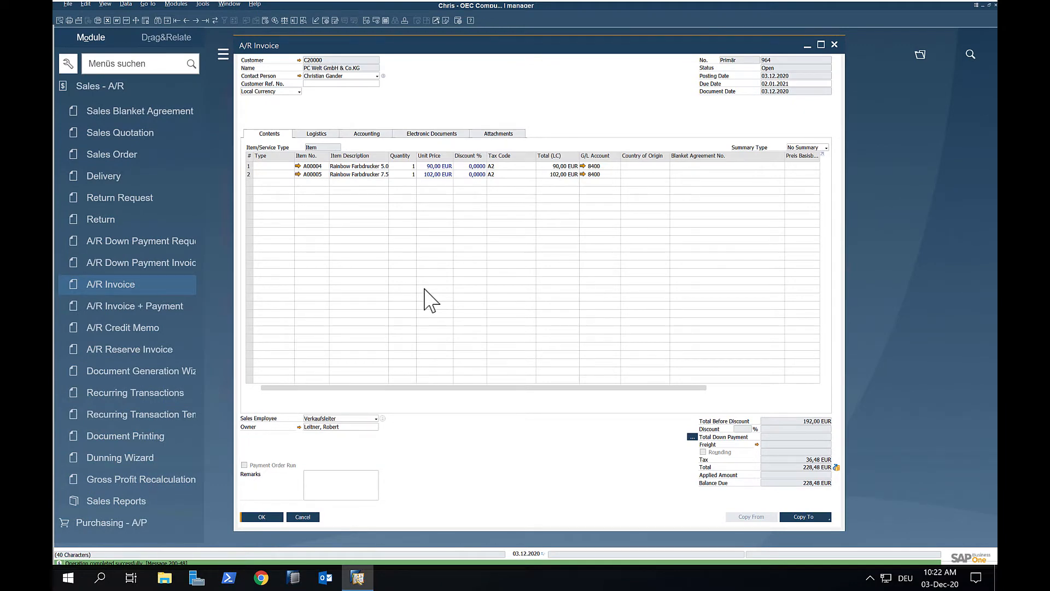
# Open the CKS.DMS archive for invoice 964 from the invoice's context menu
pyautogui.rightClick(429, 299)
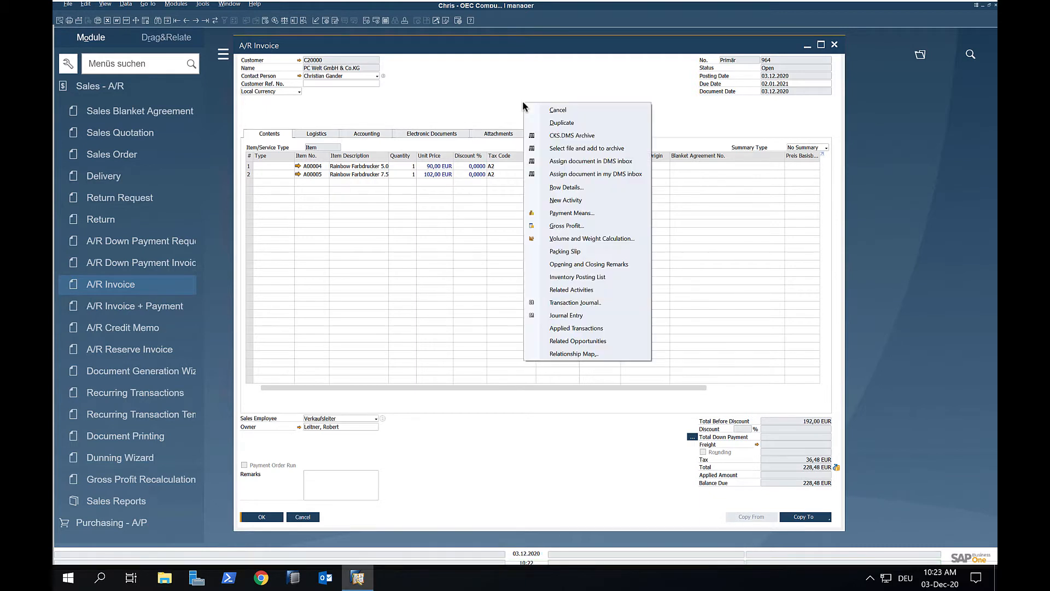
pyautogui.click(572, 135)
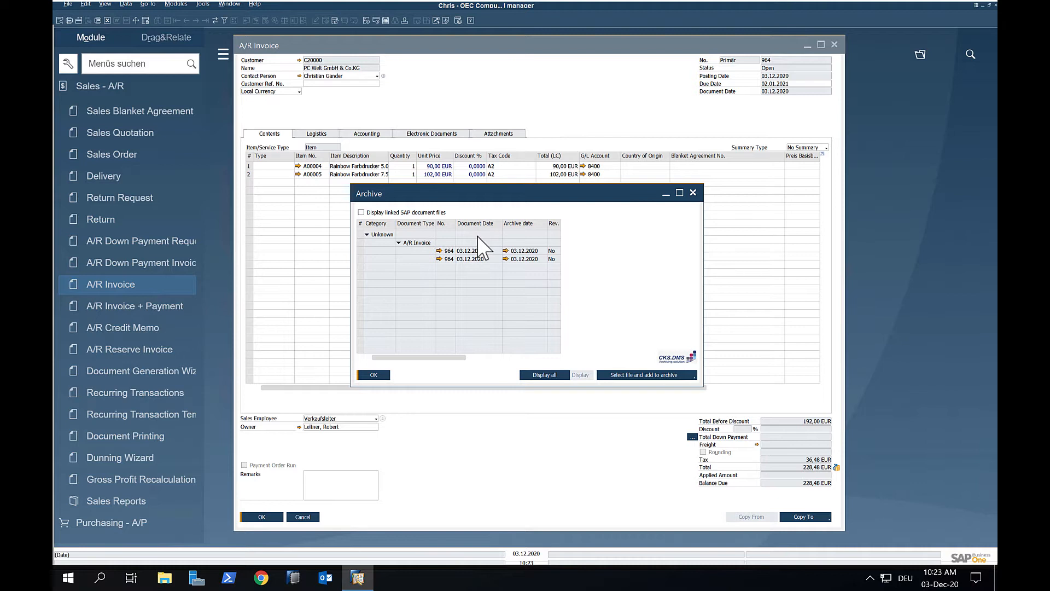
pyautogui.moveTo(474, 269)
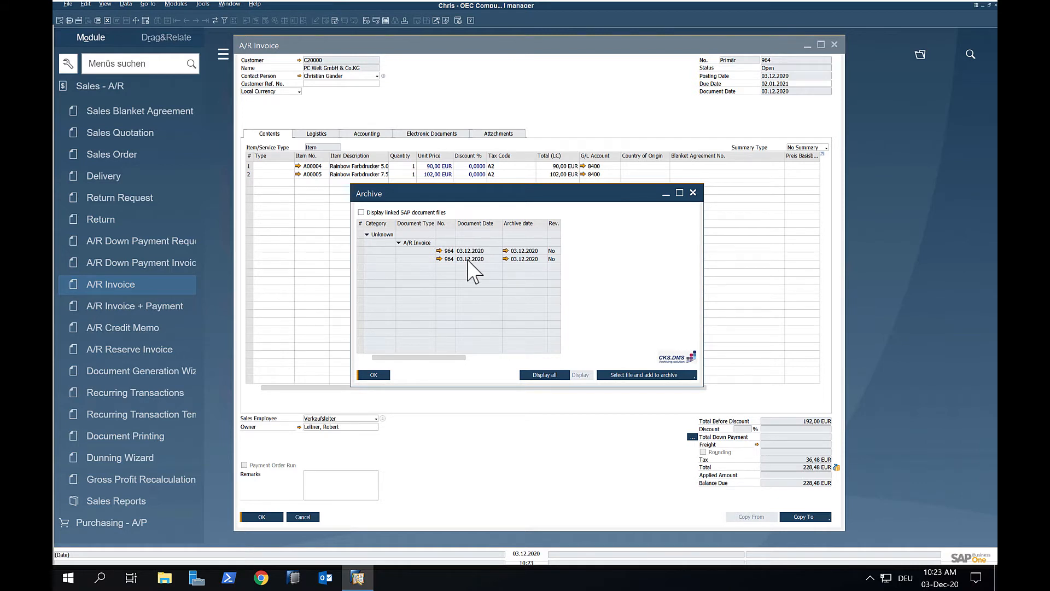
# Preview the archived A/R Invoice 964 PDF and XRechnung XML files
pyautogui.click(469, 259)
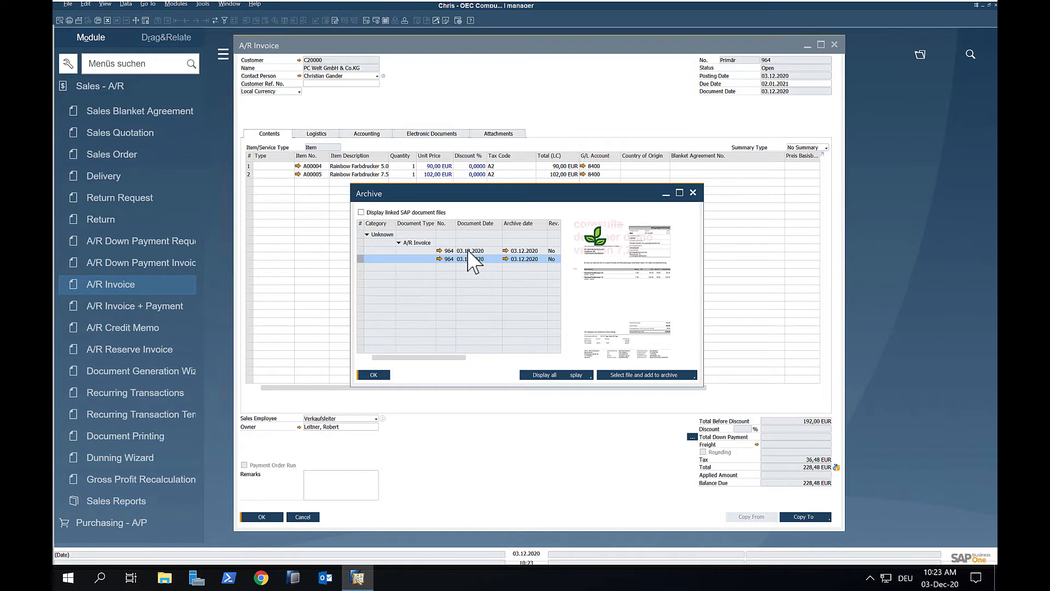
pyautogui.click(449, 250)
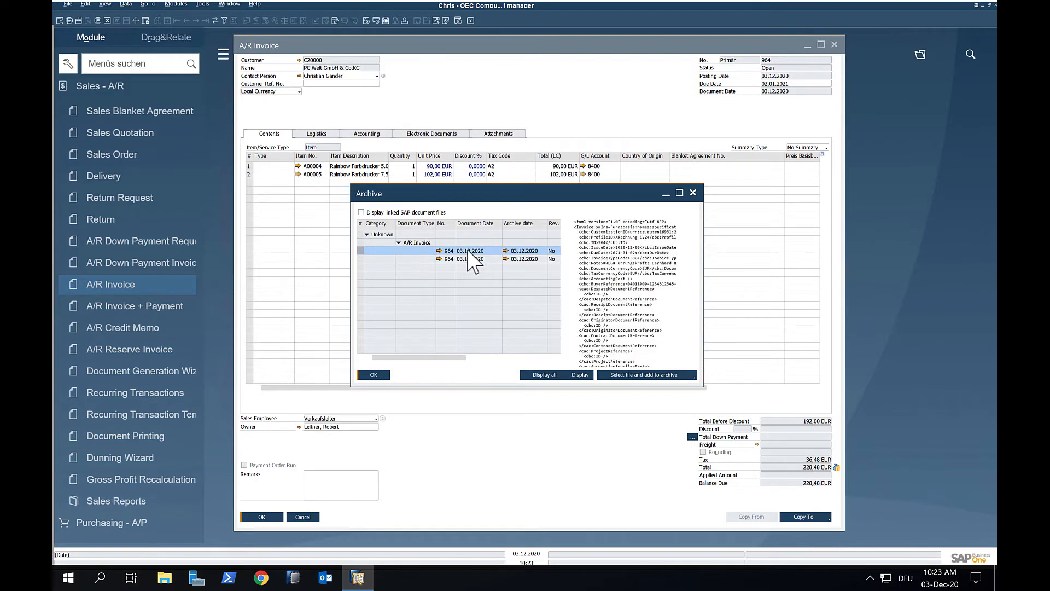